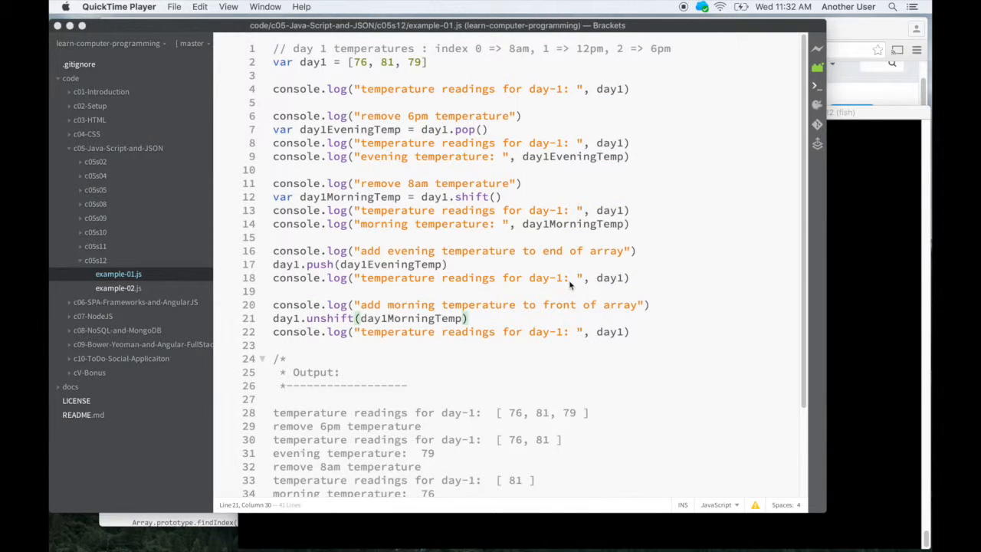
pyautogui.moveTo(335, 270)
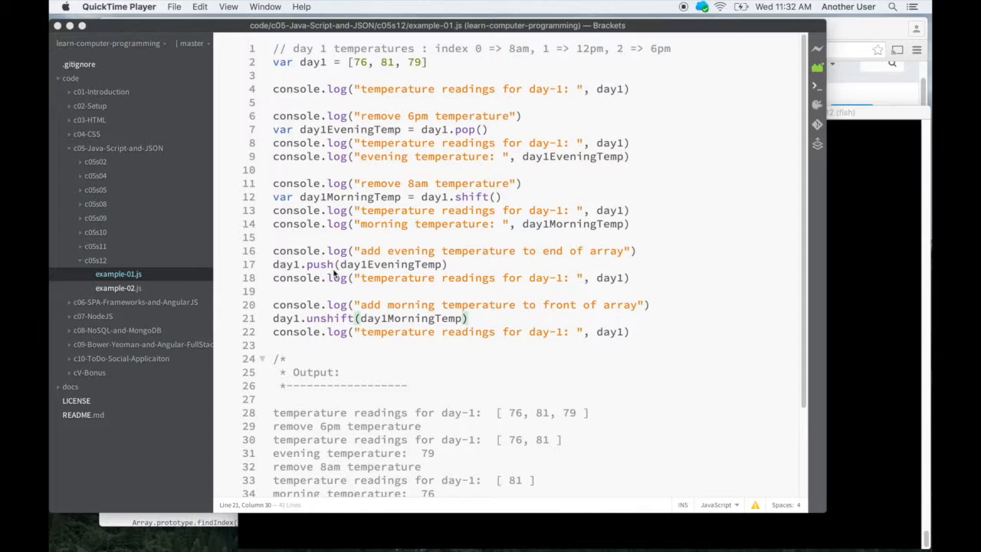
pyautogui.moveTo(312, 73)
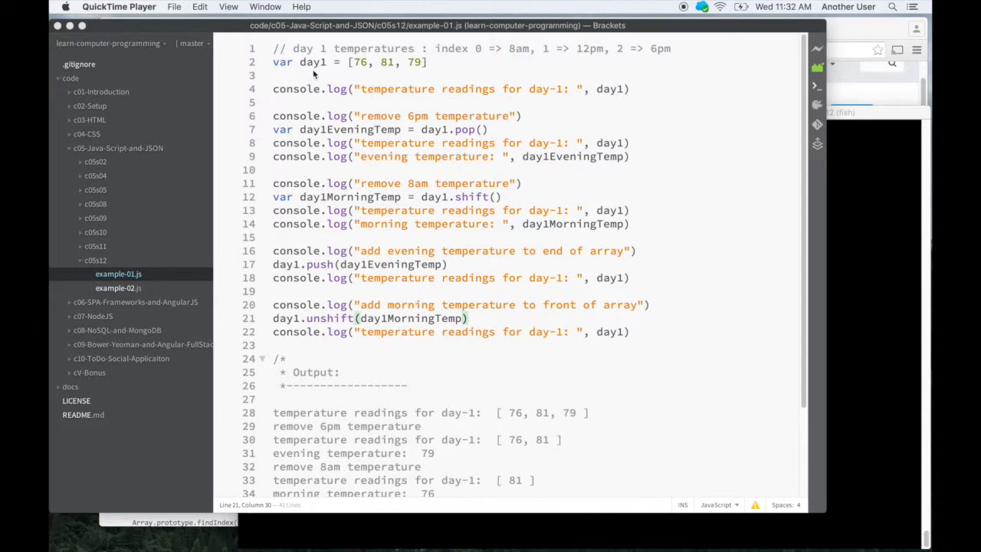
pyautogui.moveTo(471, 82)
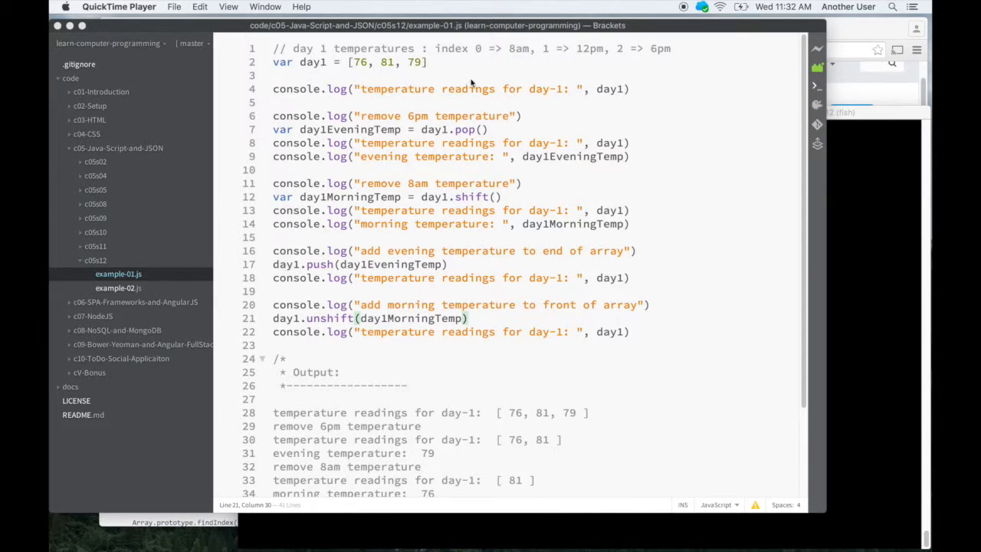
pyautogui.moveTo(460, 100)
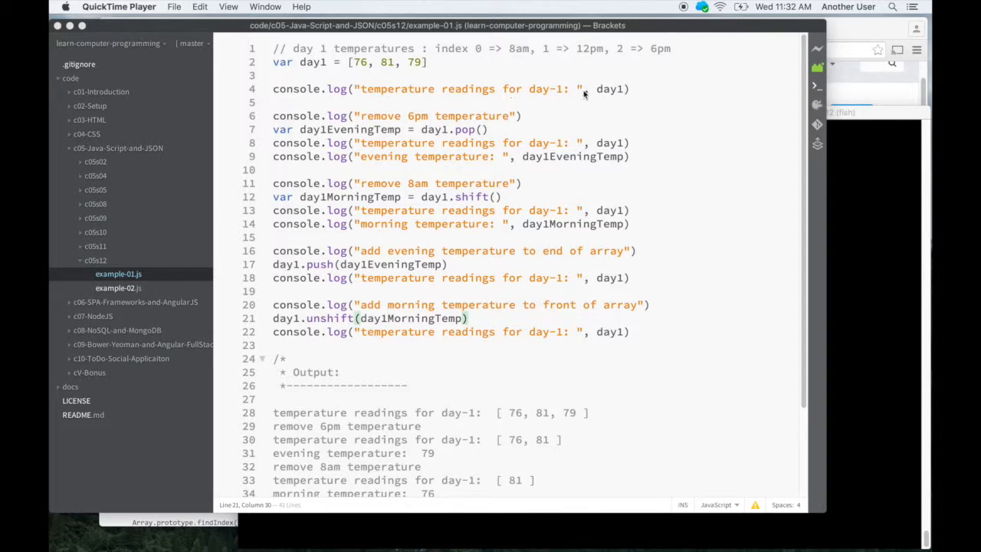
pyautogui.moveTo(522, 134)
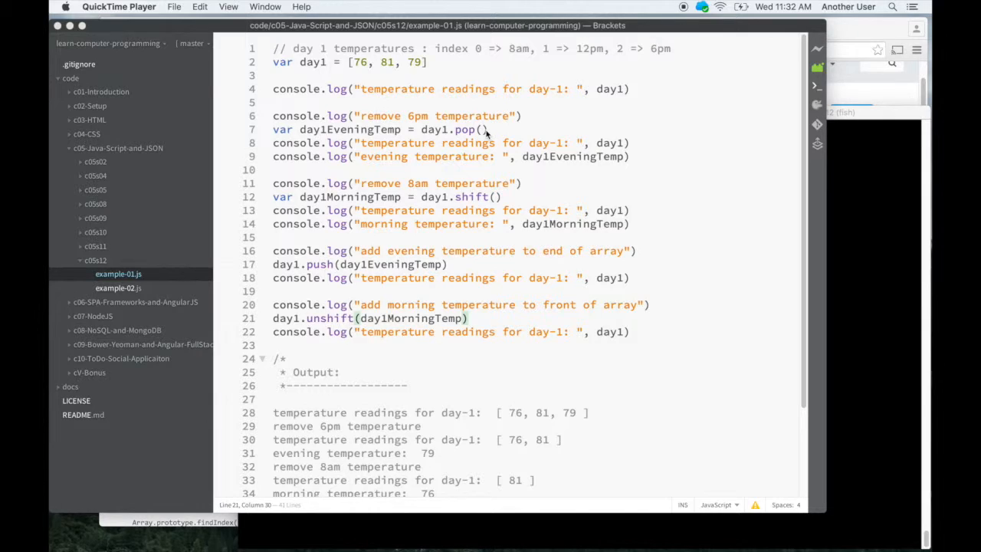
pyautogui.moveTo(475, 134)
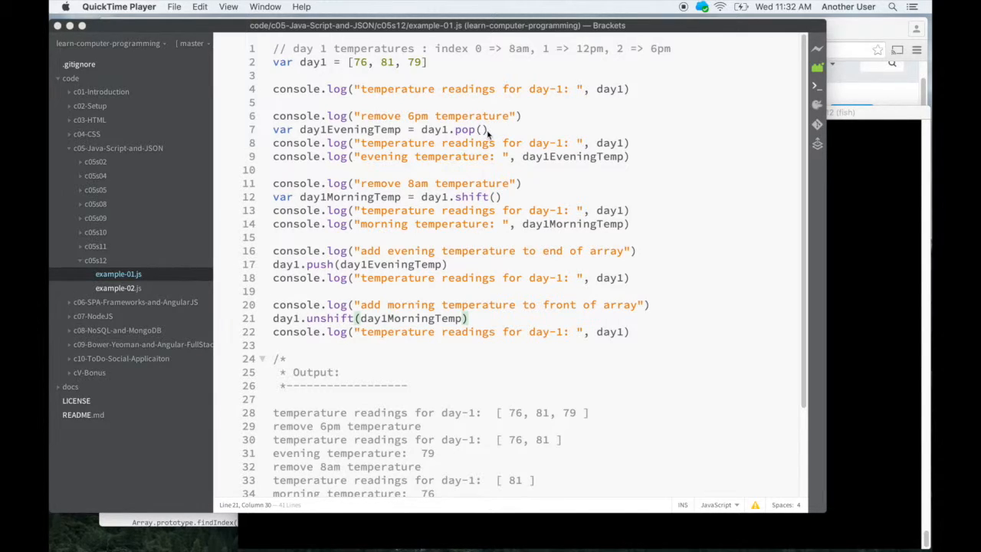
pyautogui.moveTo(372, 134)
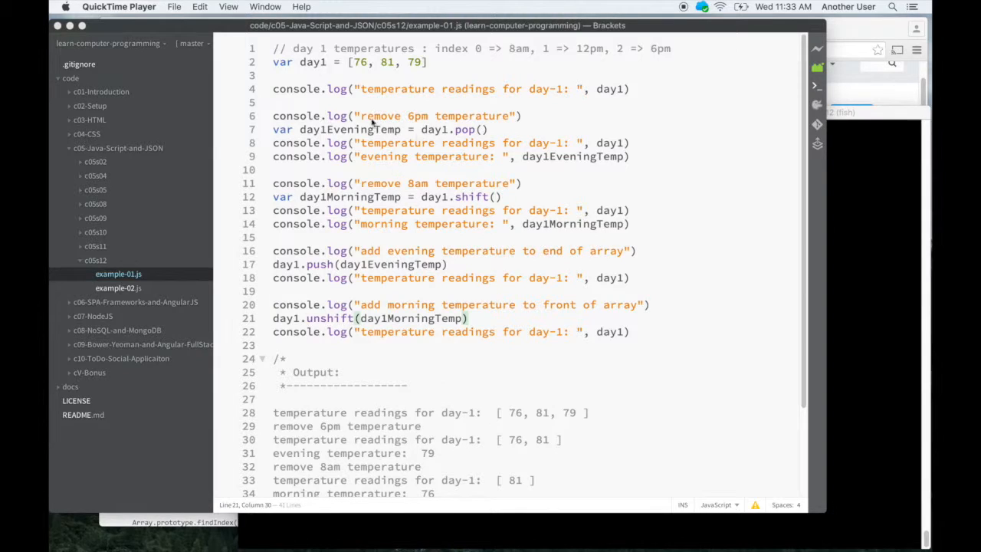
pyautogui.moveTo(525, 194)
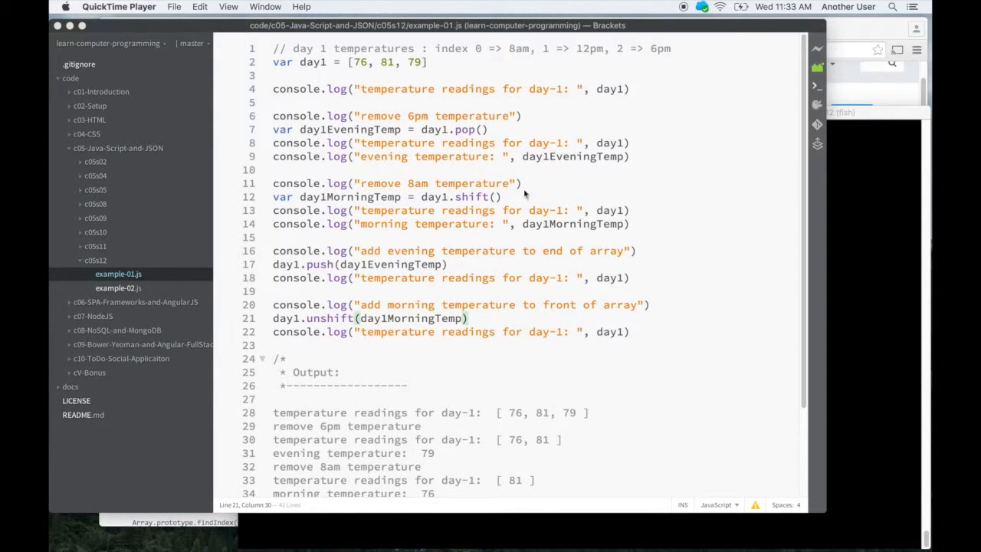
pyautogui.moveTo(465, 201)
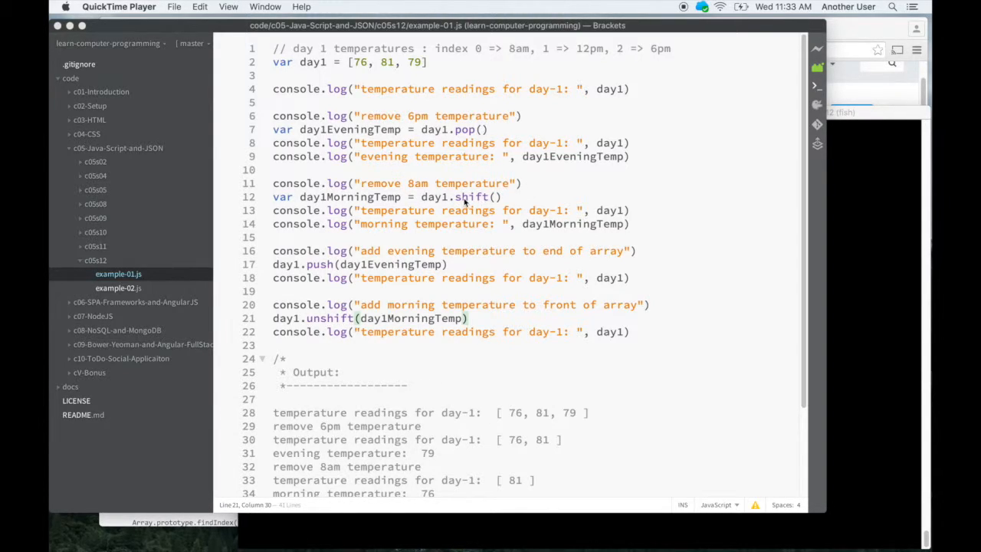
pyautogui.moveTo(490, 204)
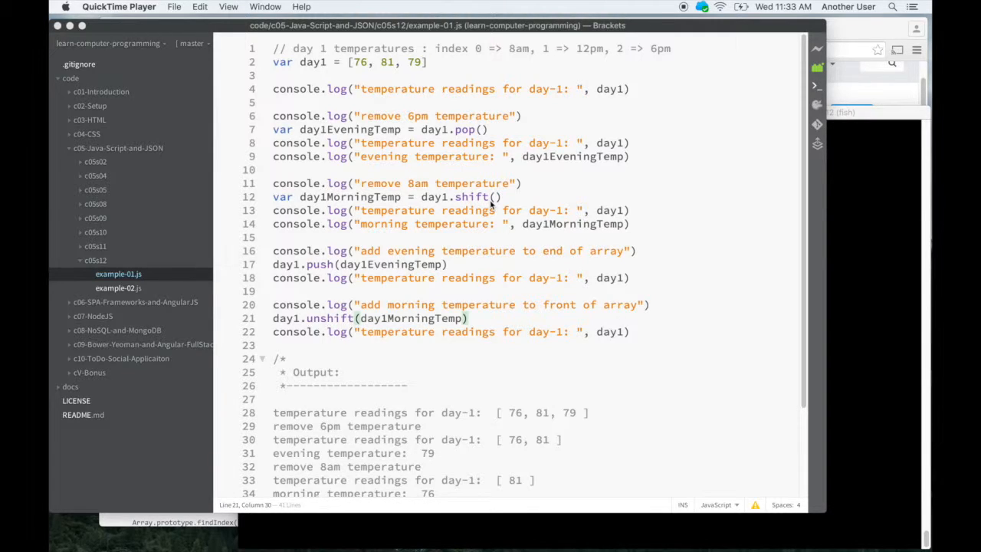
pyautogui.moveTo(438, 200)
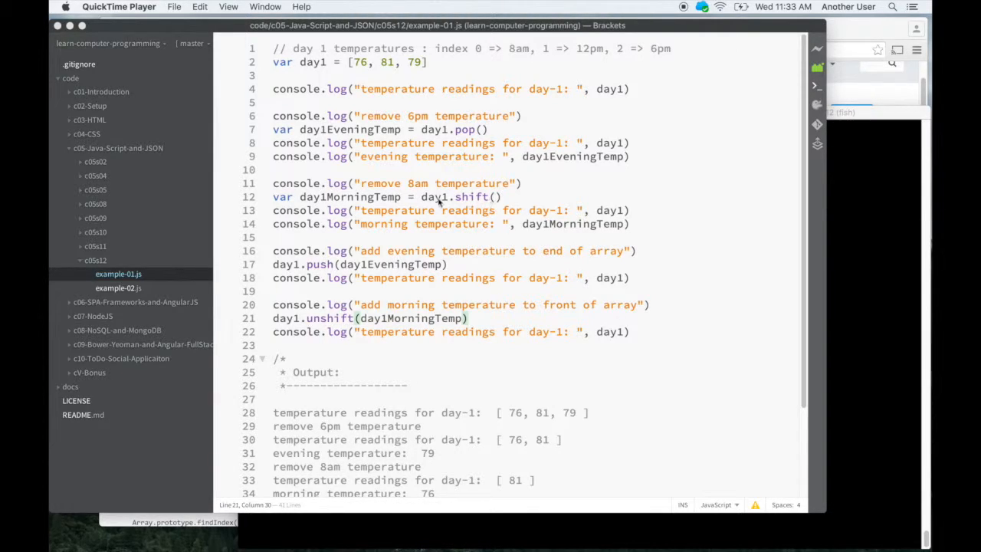
pyautogui.moveTo(408, 208)
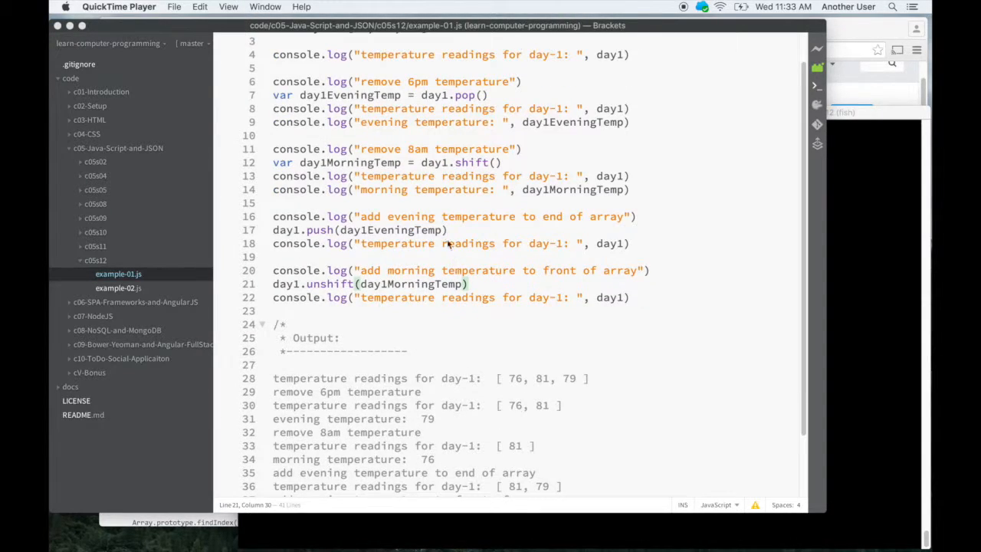
pyautogui.moveTo(406, 242)
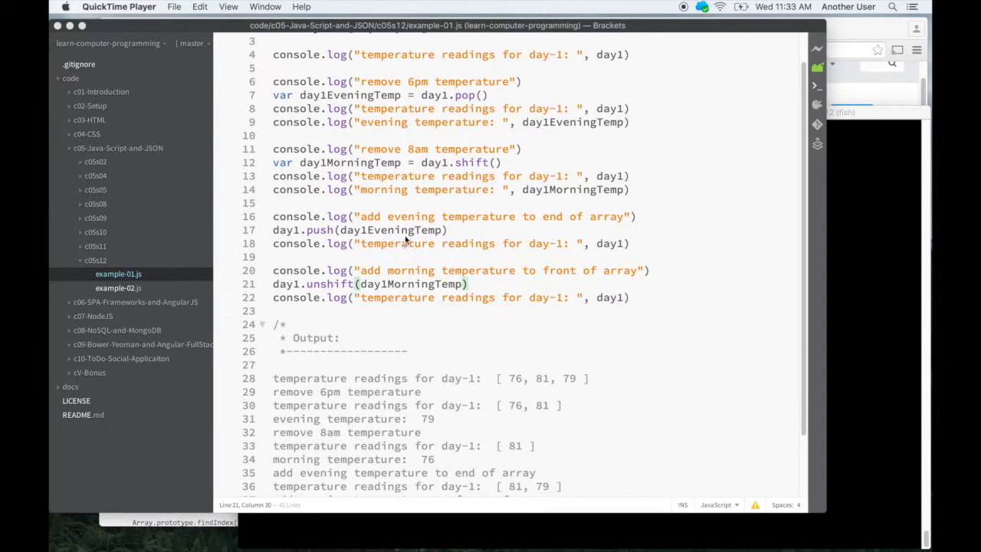
pyautogui.moveTo(390, 233)
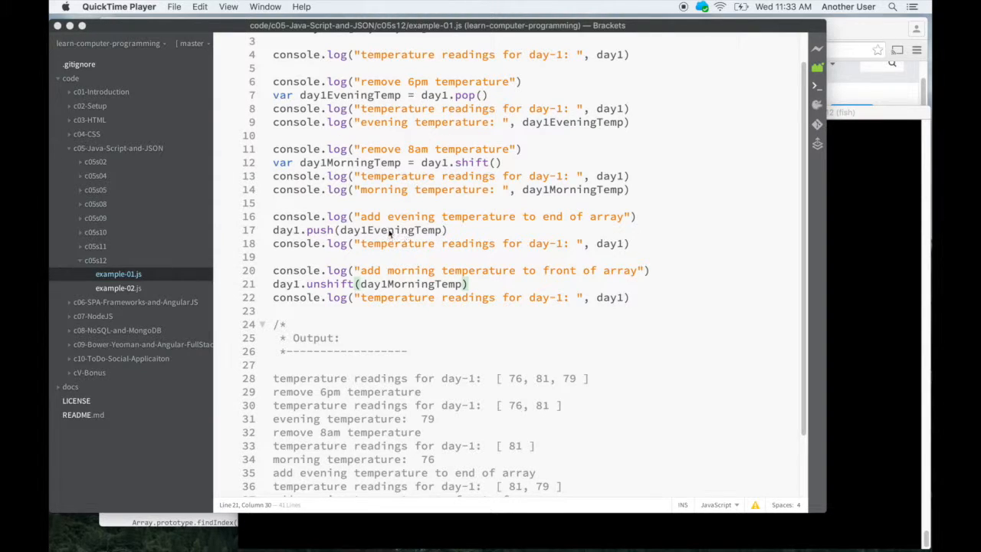
pyautogui.moveTo(426, 236)
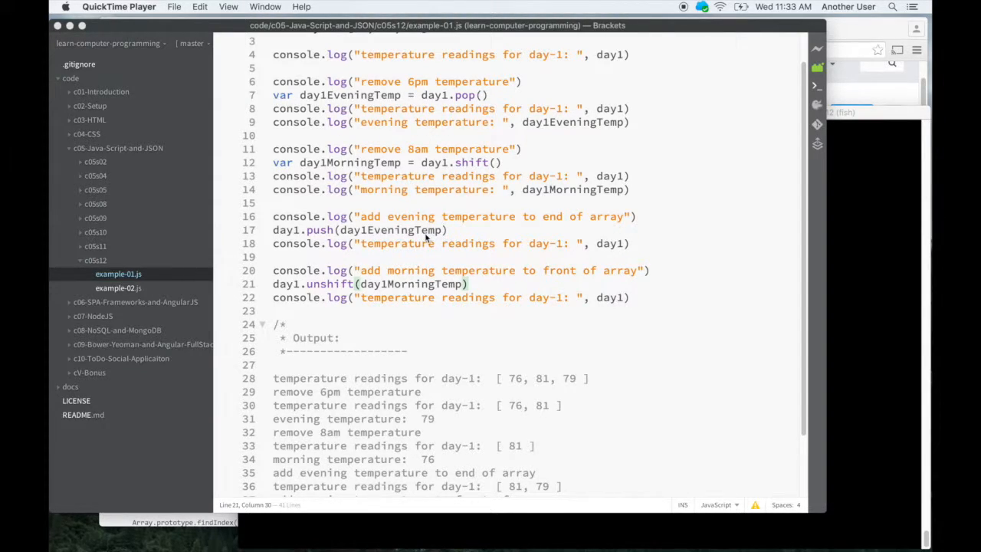
pyautogui.moveTo(435, 286)
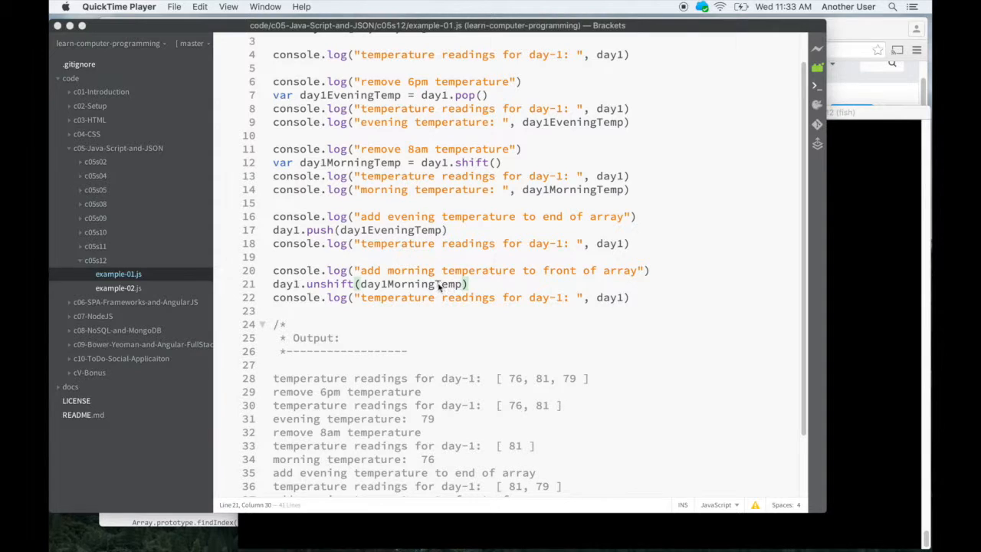
# Scroll the example code slightly before switching to the iTerm2 terminal in c05s12
pyautogui.scroll(-3)
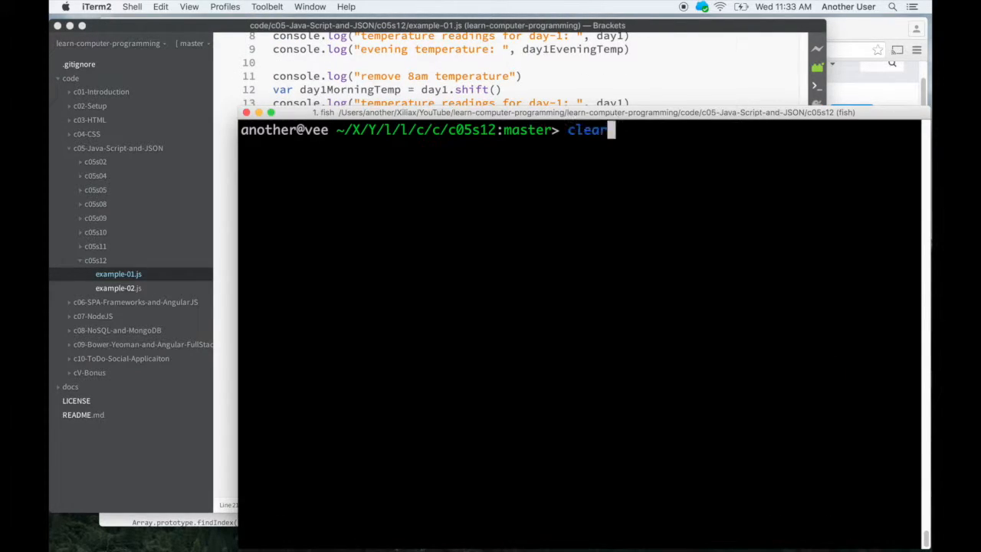
# Run 'node example-01.js' to see the pop, shift, push and unshift output ending with [76, 81, 79]
pyautogui.write('node example-01.js')
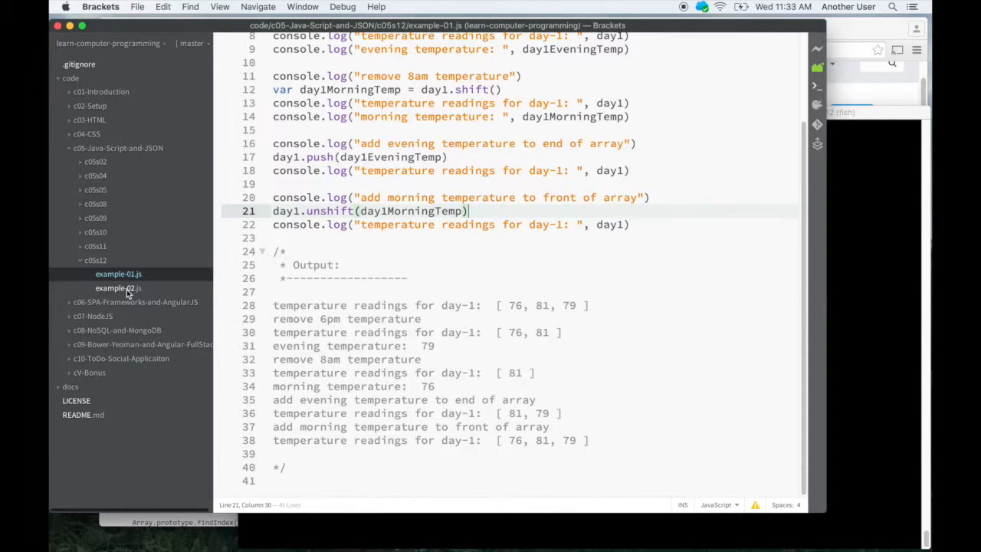
# Return to the top of example-01.js and switch to example-02.js, the splice example
pyautogui.scroll(3)
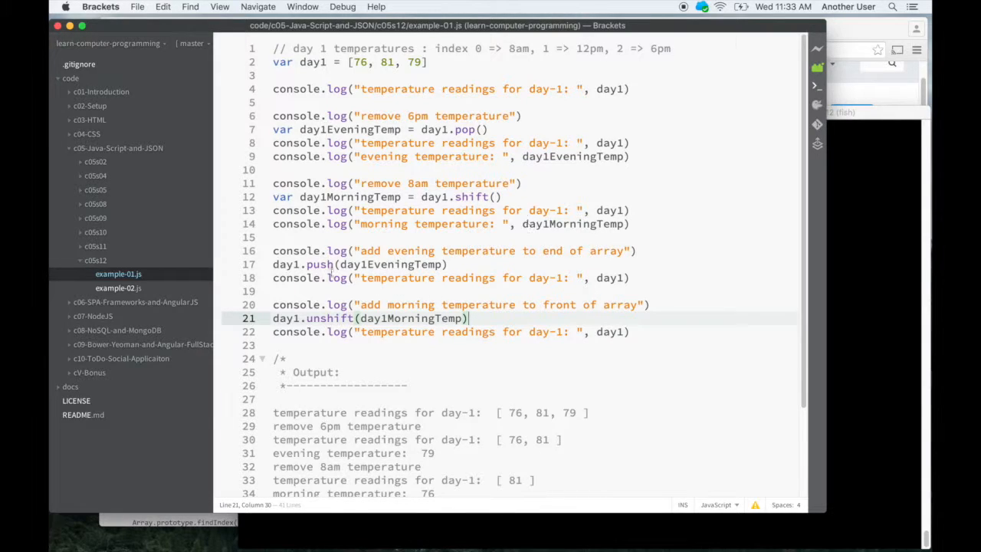
pyautogui.moveTo(118, 288)
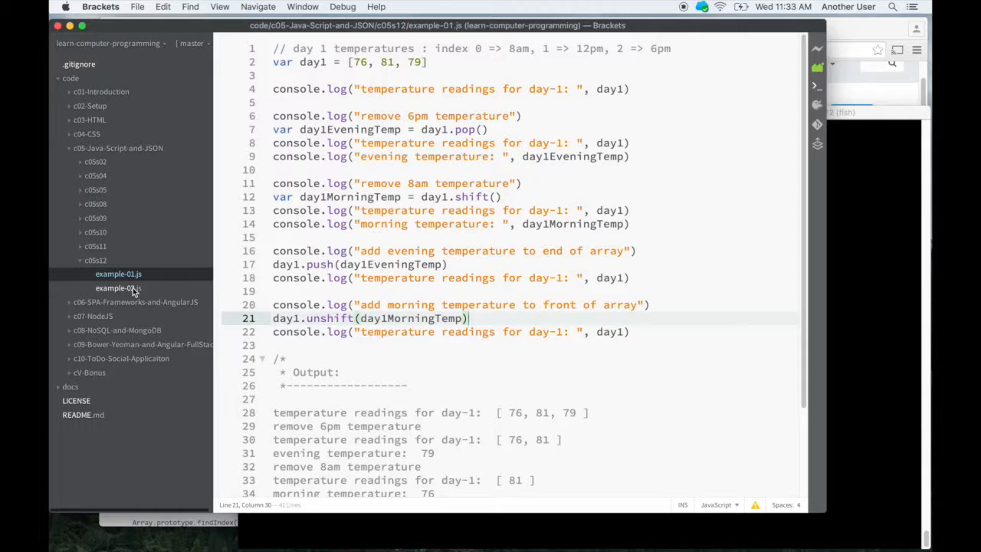
pyautogui.click(118, 287)
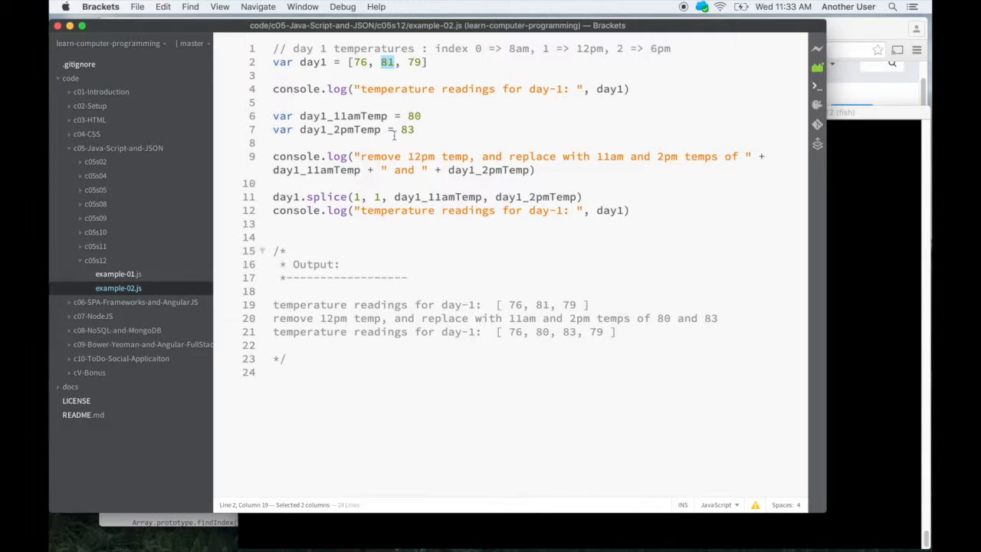
pyautogui.moveTo(401, 180)
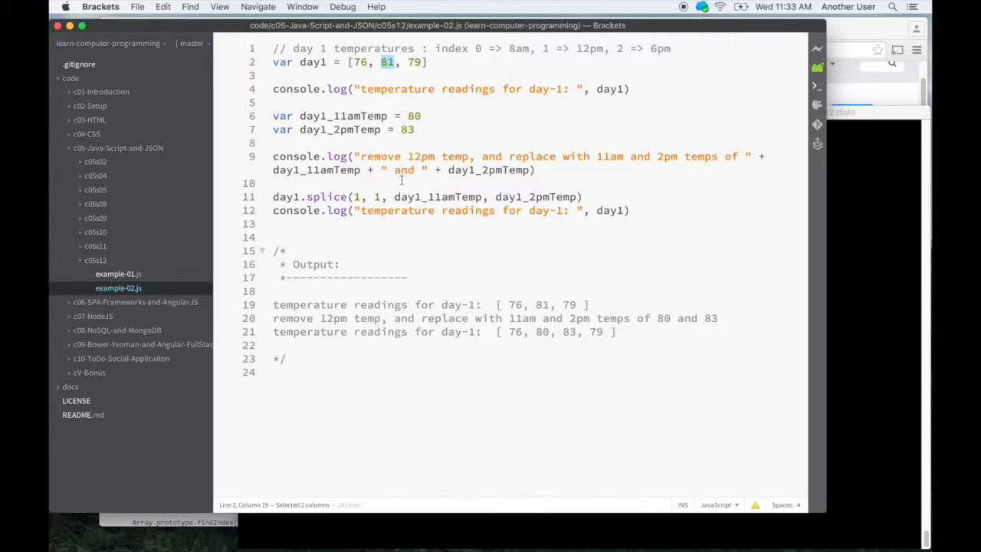
pyautogui.click(376, 196)
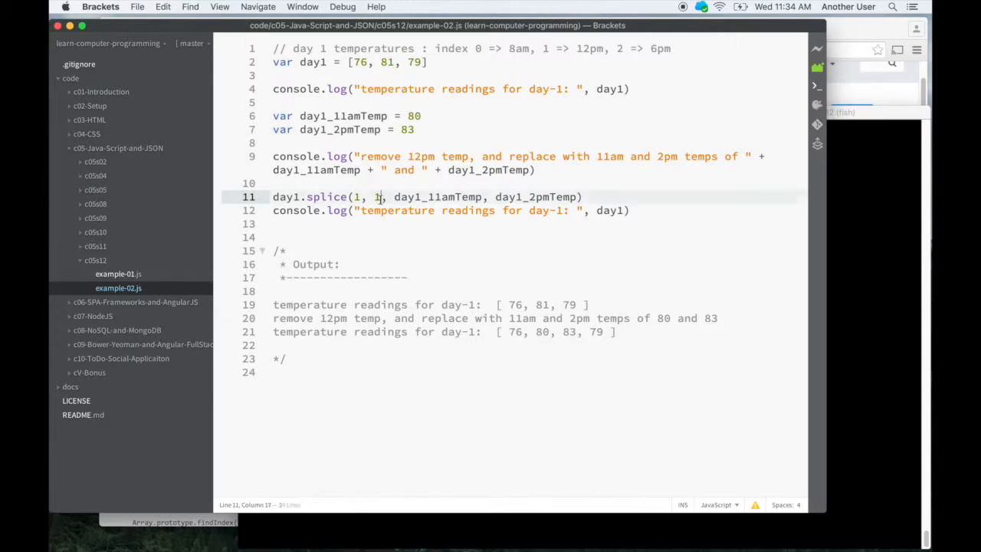
pyautogui.click(377, 197)
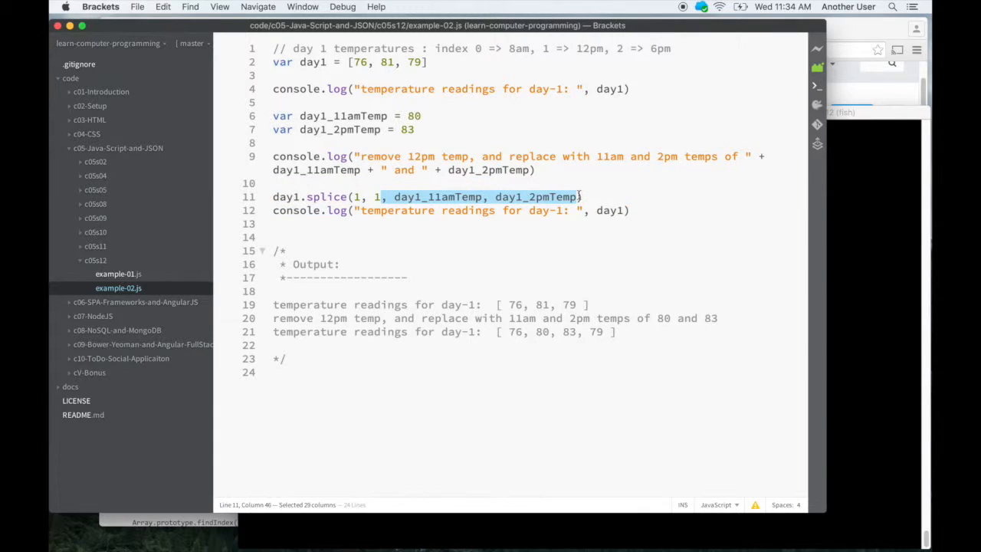
pyautogui.click(377, 196)
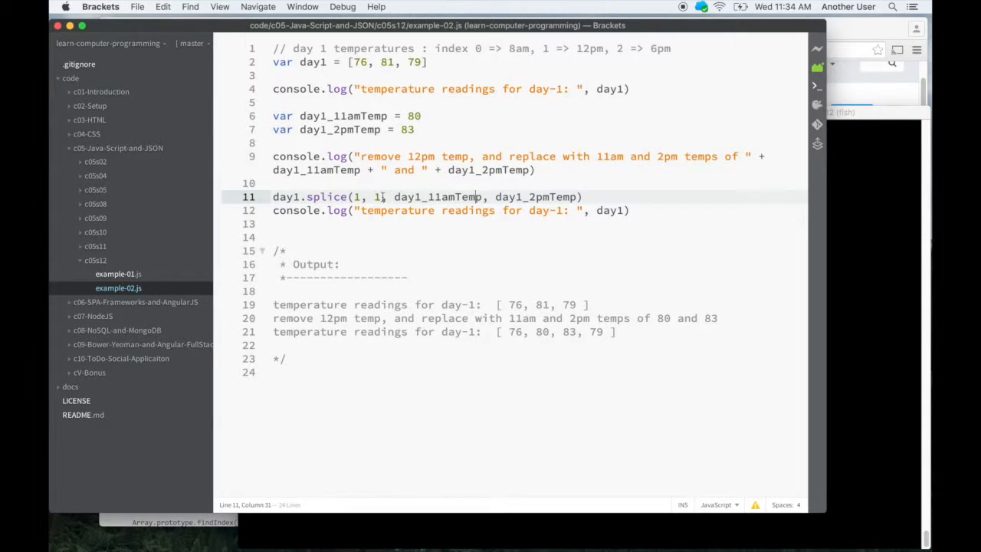
pyautogui.moveTo(387, 196); pyautogui.dragTo(579, 210)
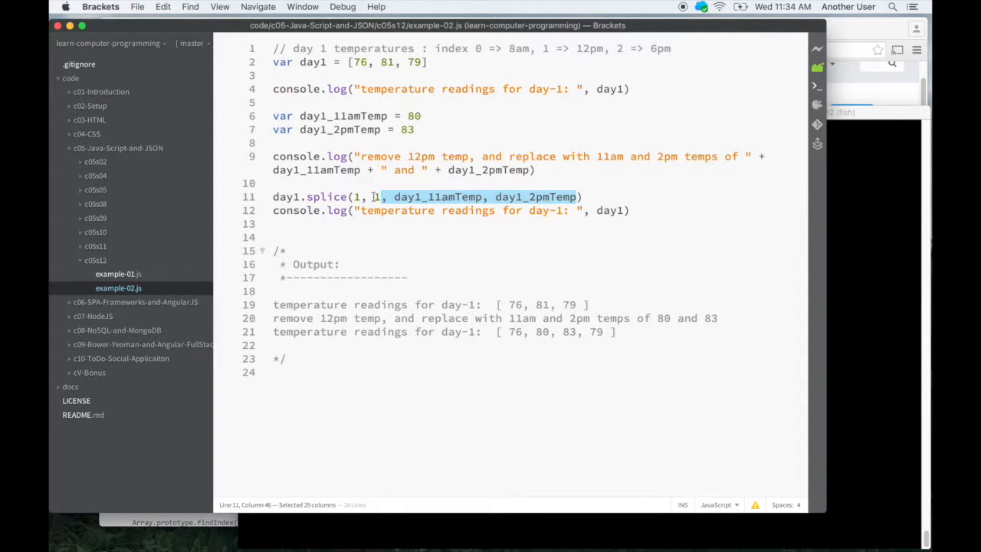
pyautogui.click(373, 197)
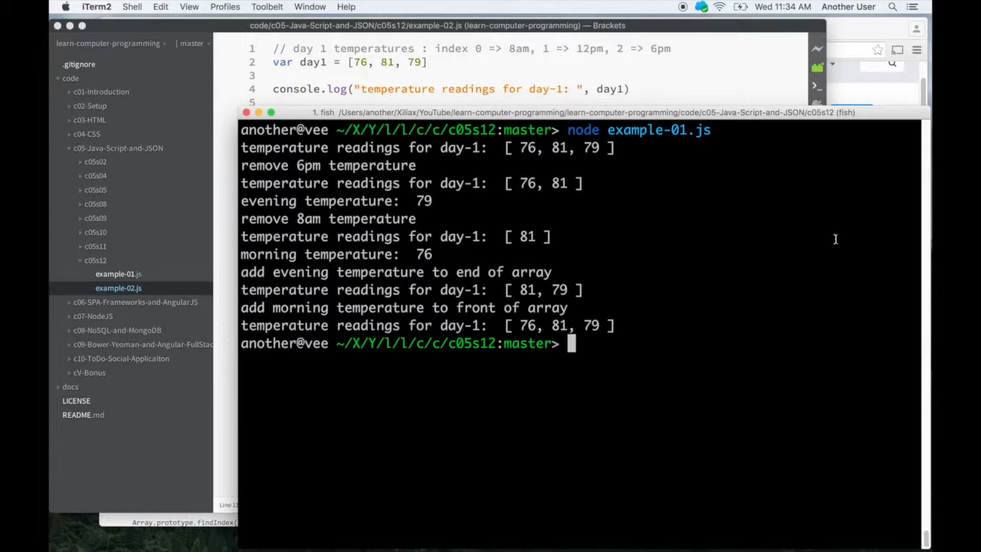
# Start a 'node example-01' command in the terminal, tab-completing the file name
pyautogui.write('node example-01')
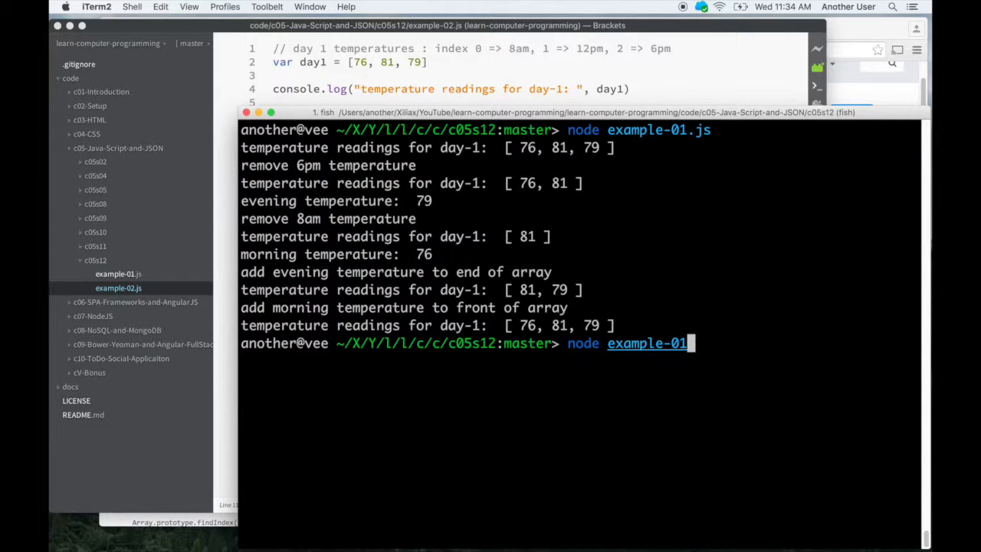
pyautogui.press('Return')
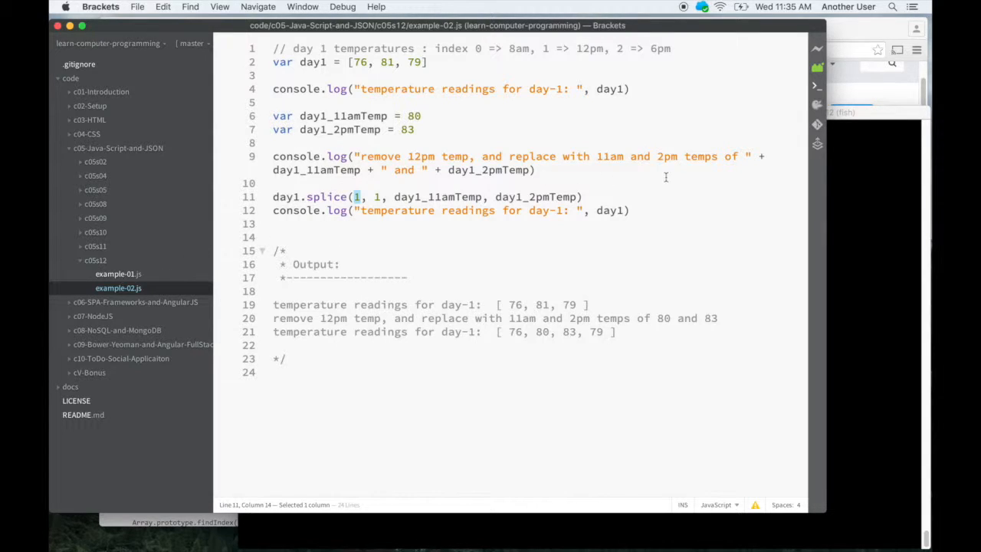
pyautogui.moveTo(875, 183)
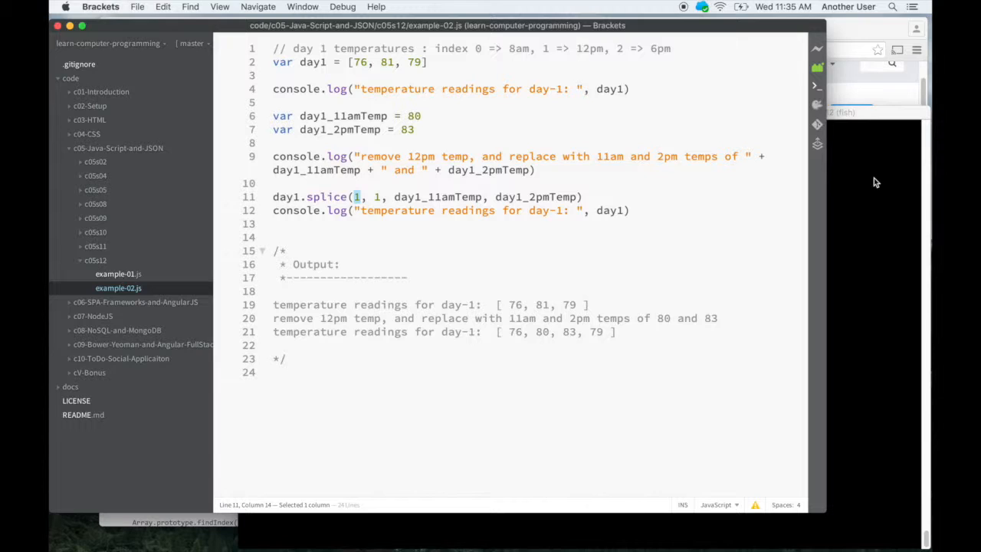